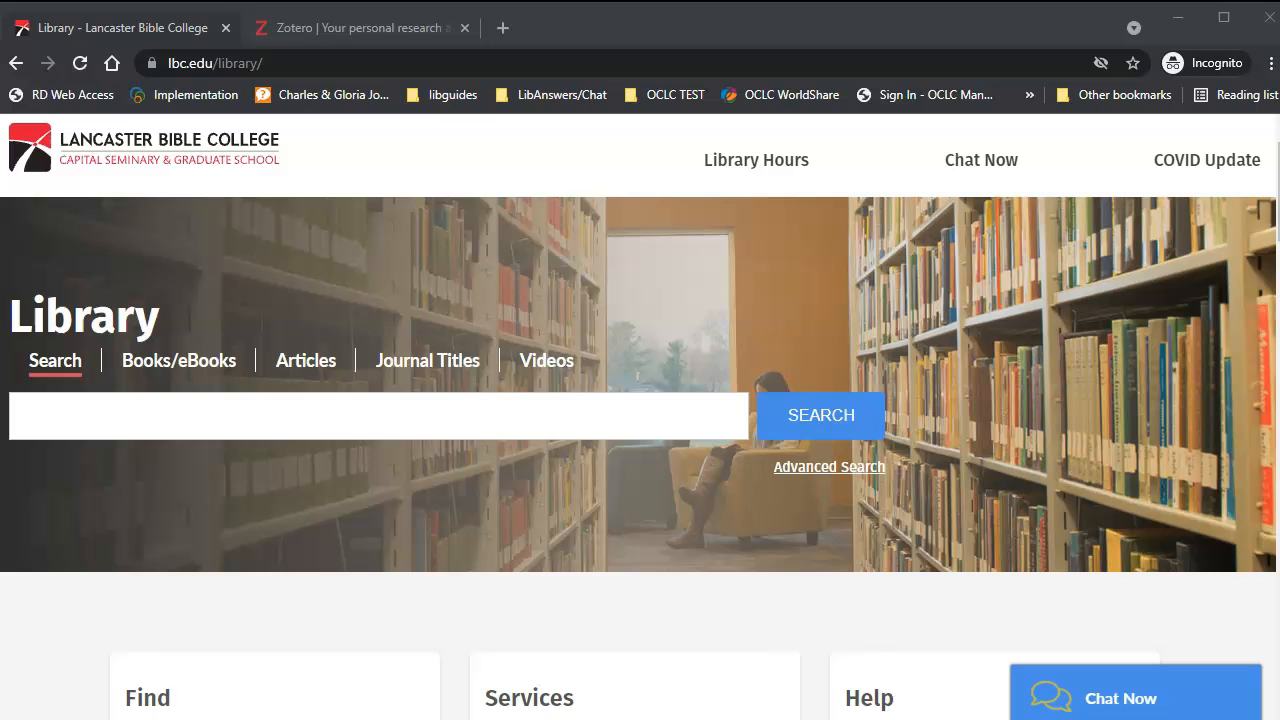
mouse_move(12, 532)
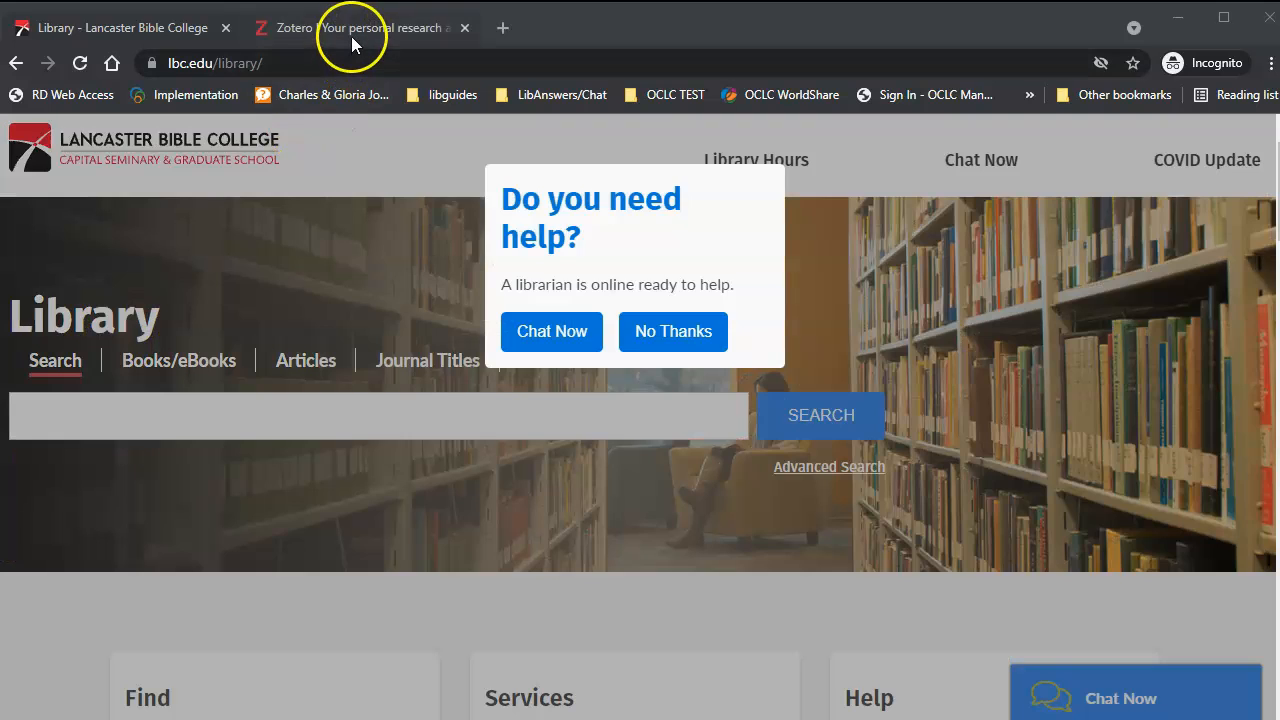
Bring up the zotero.org downloads listing and scroll to the Zotero 5.0 for Windows section.
click(360, 28)
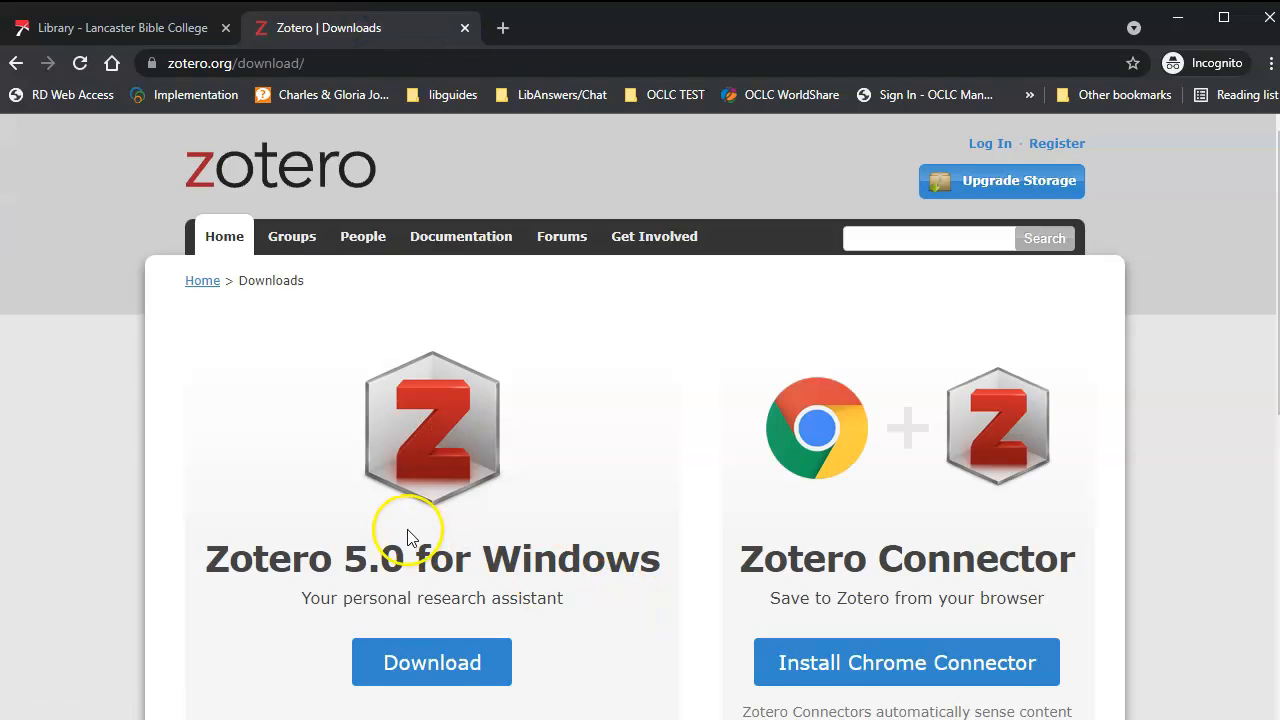
scroll(down, 3)
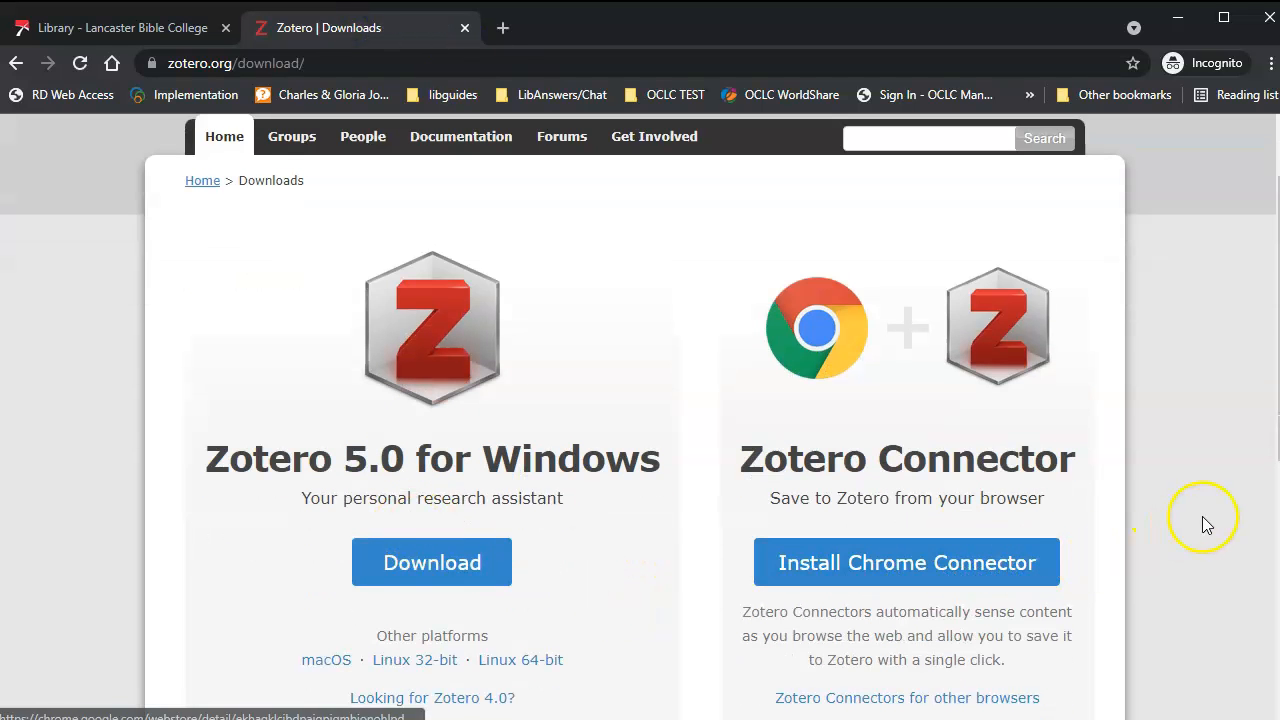
scroll(down, 3)
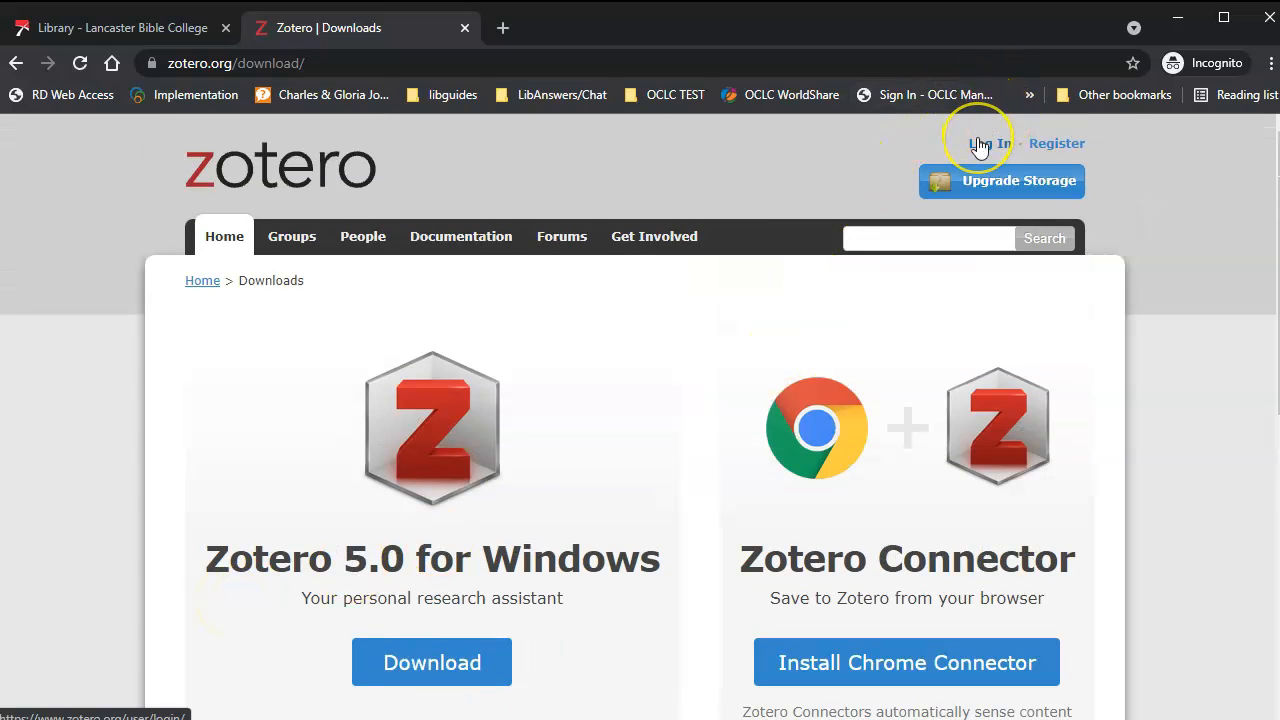
mouse_move(784, 140)
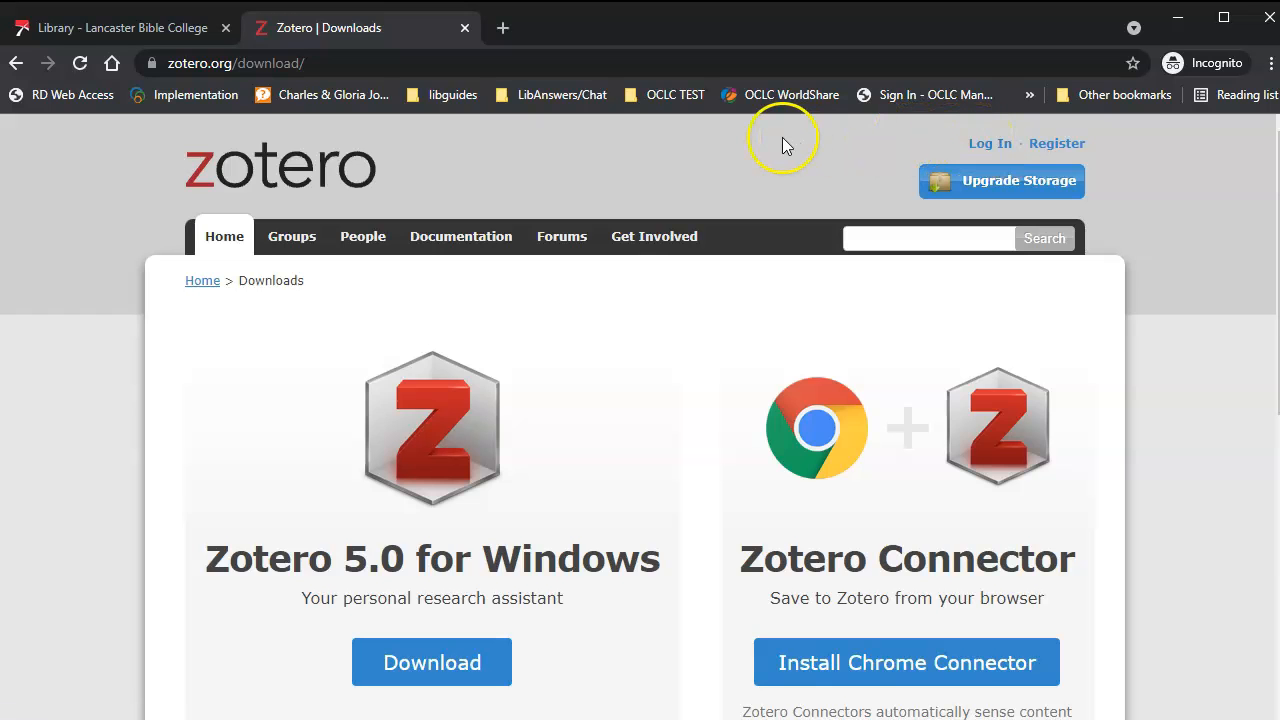
scroll(down, 3)
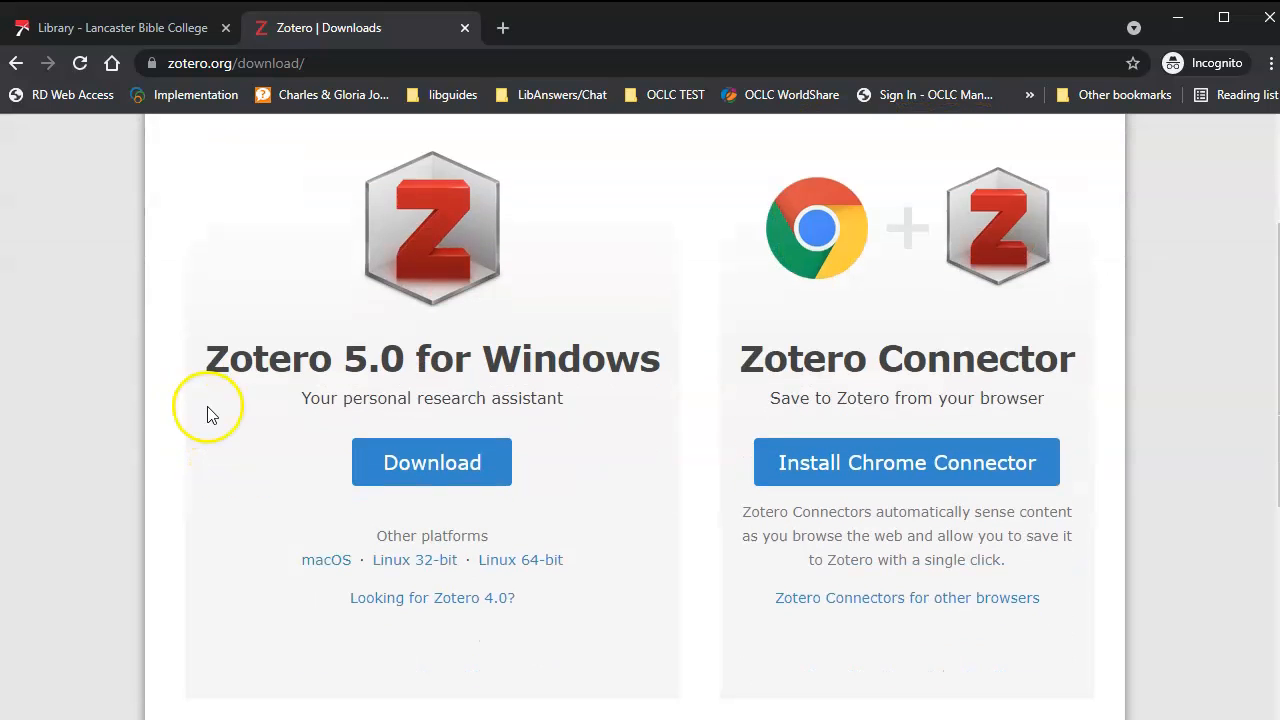
Download the Zotero 5.0 for Windows installer and allow the downloaded setup file to run.
click(432, 462)
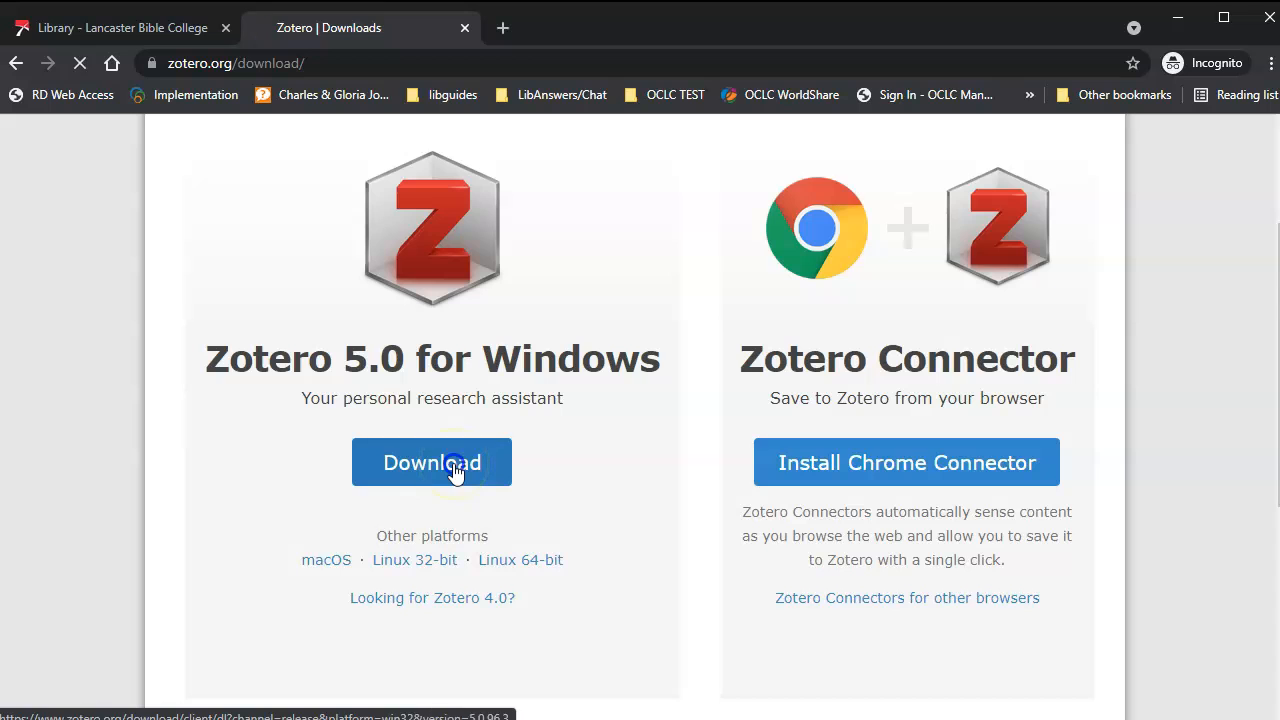
click(432, 462)
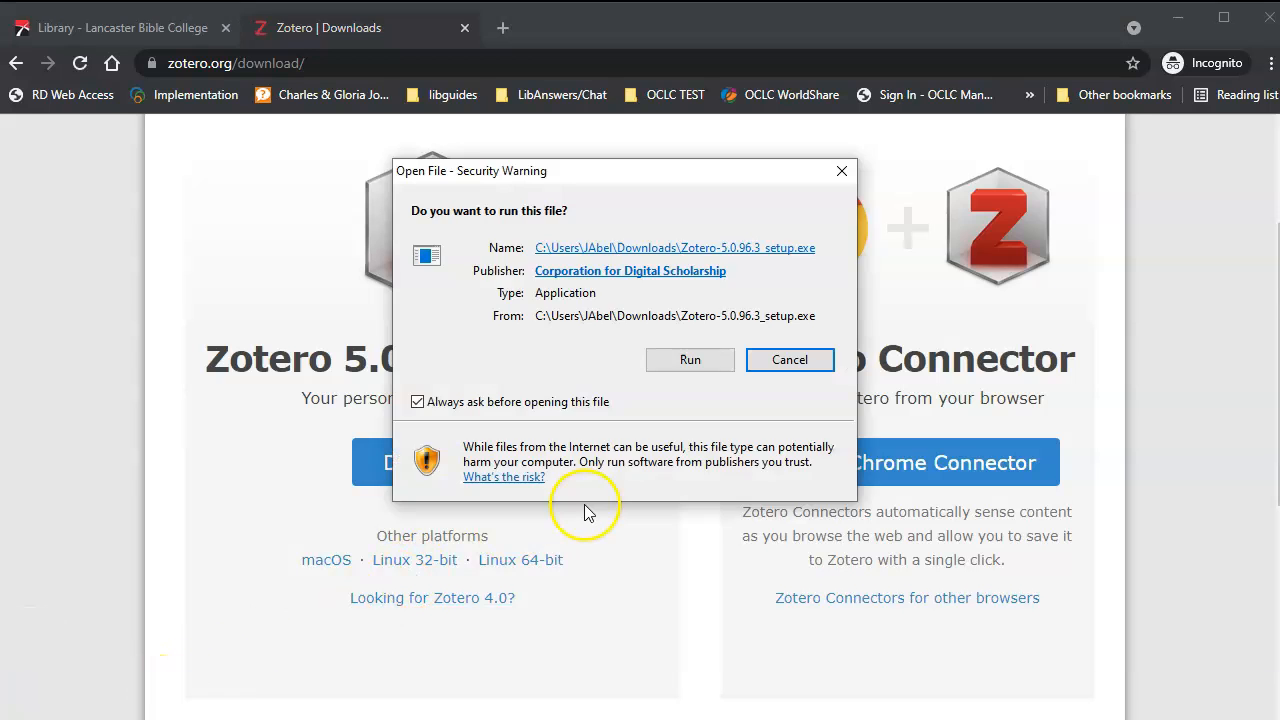
click(690, 360)
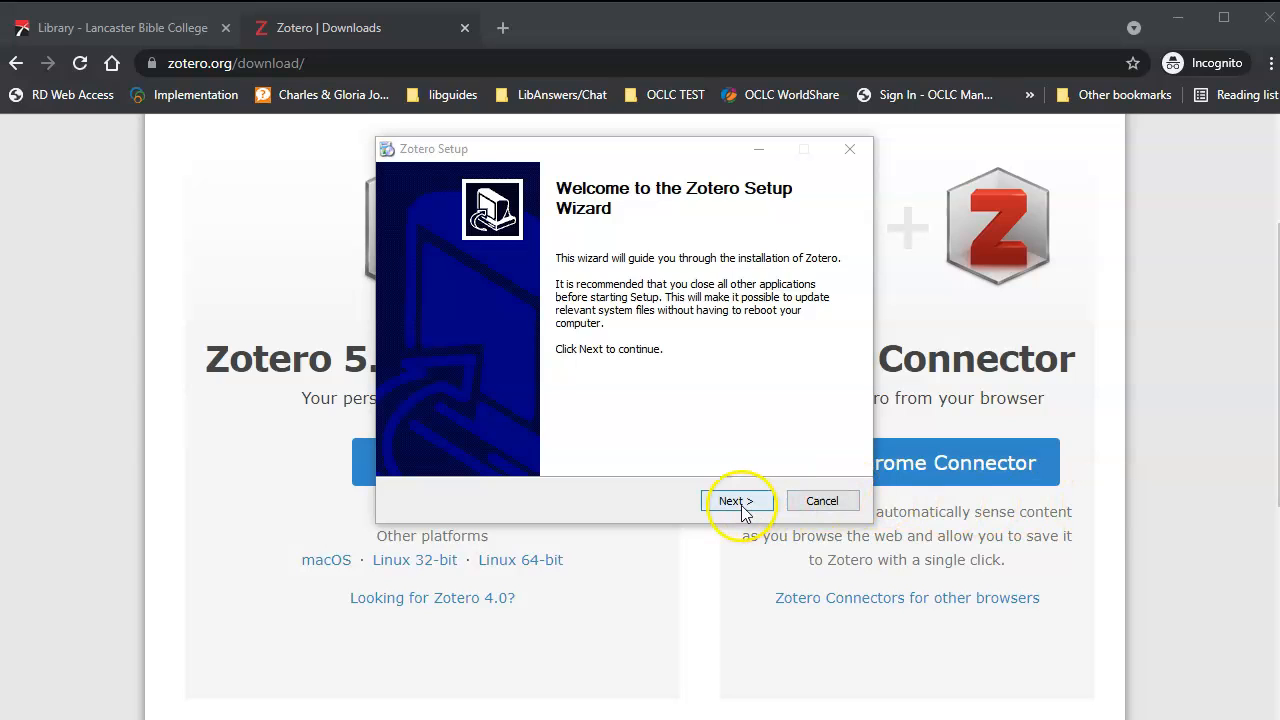
Start the Zotero installation and move the setup window out of the way while it runs.
click(736, 500)
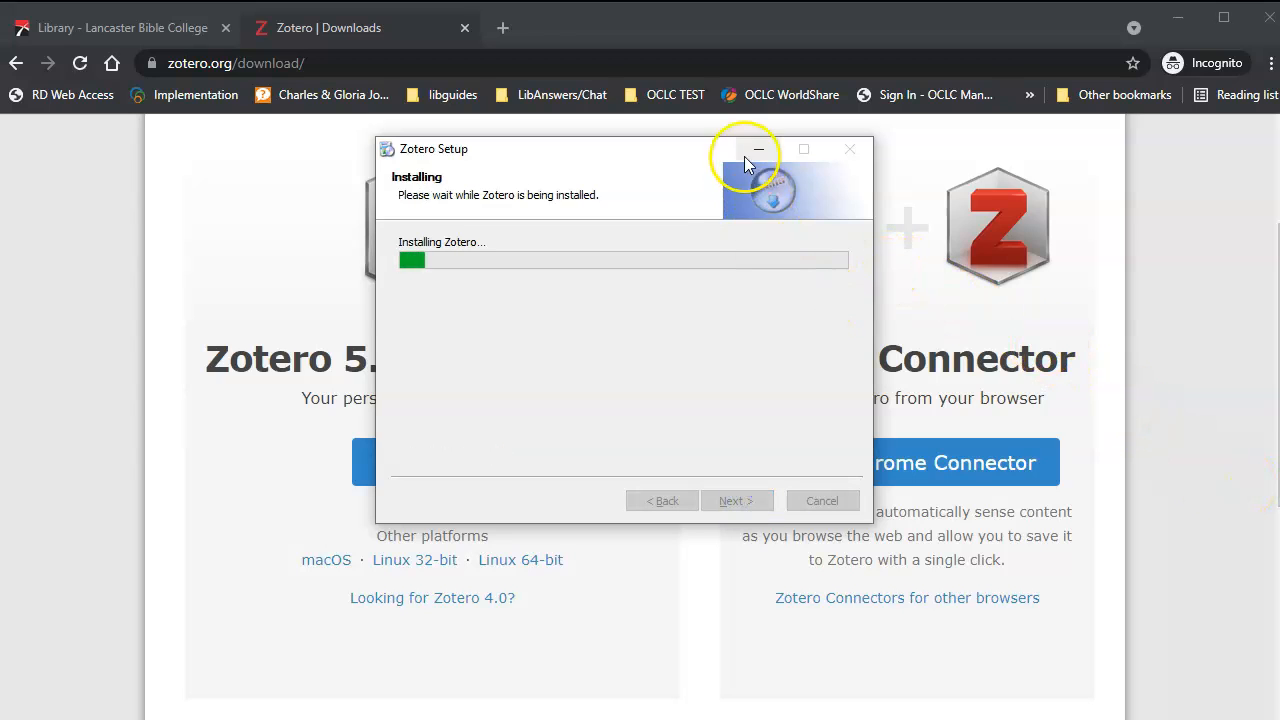
mouse_move(758, 150)
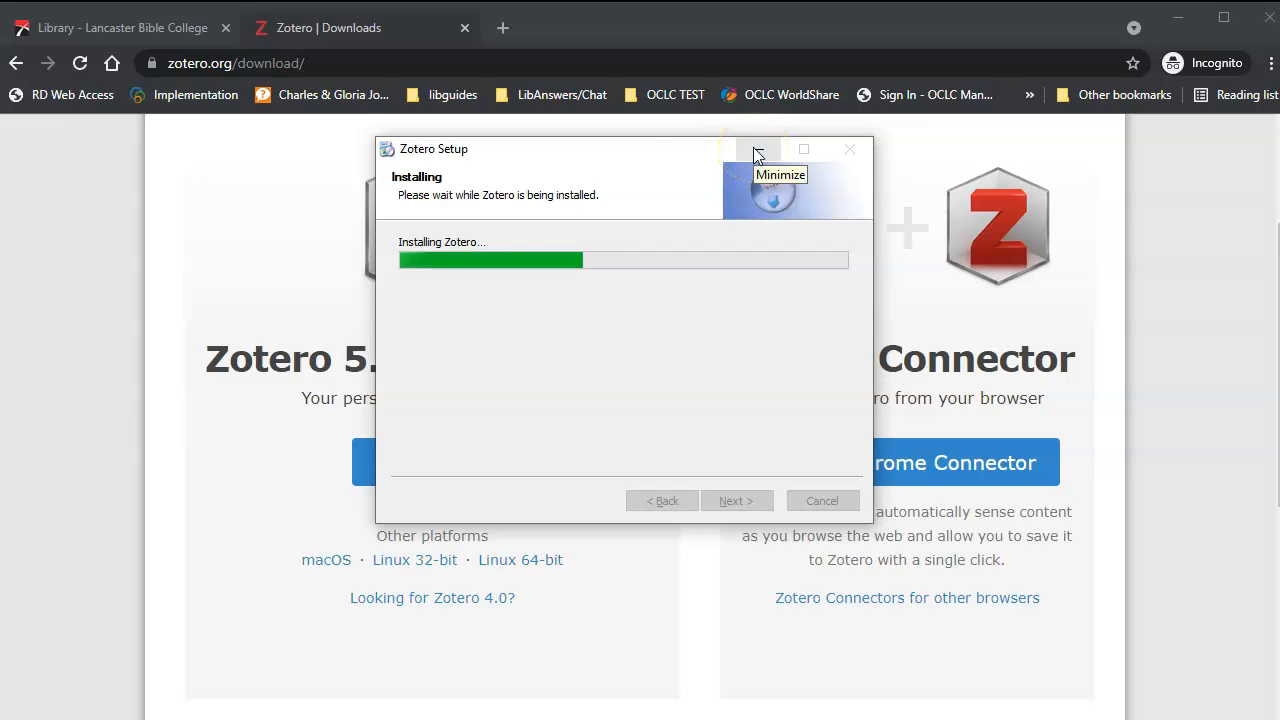
click(756, 148)
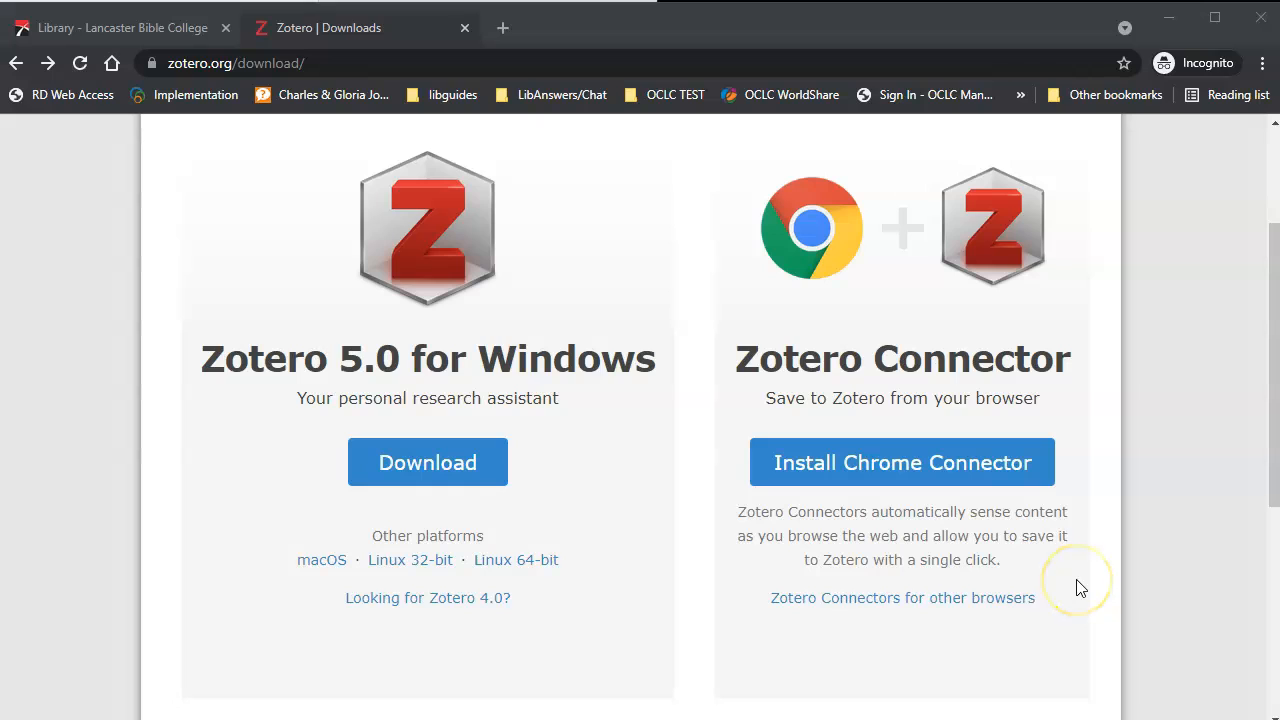
mouse_move(488, 664)
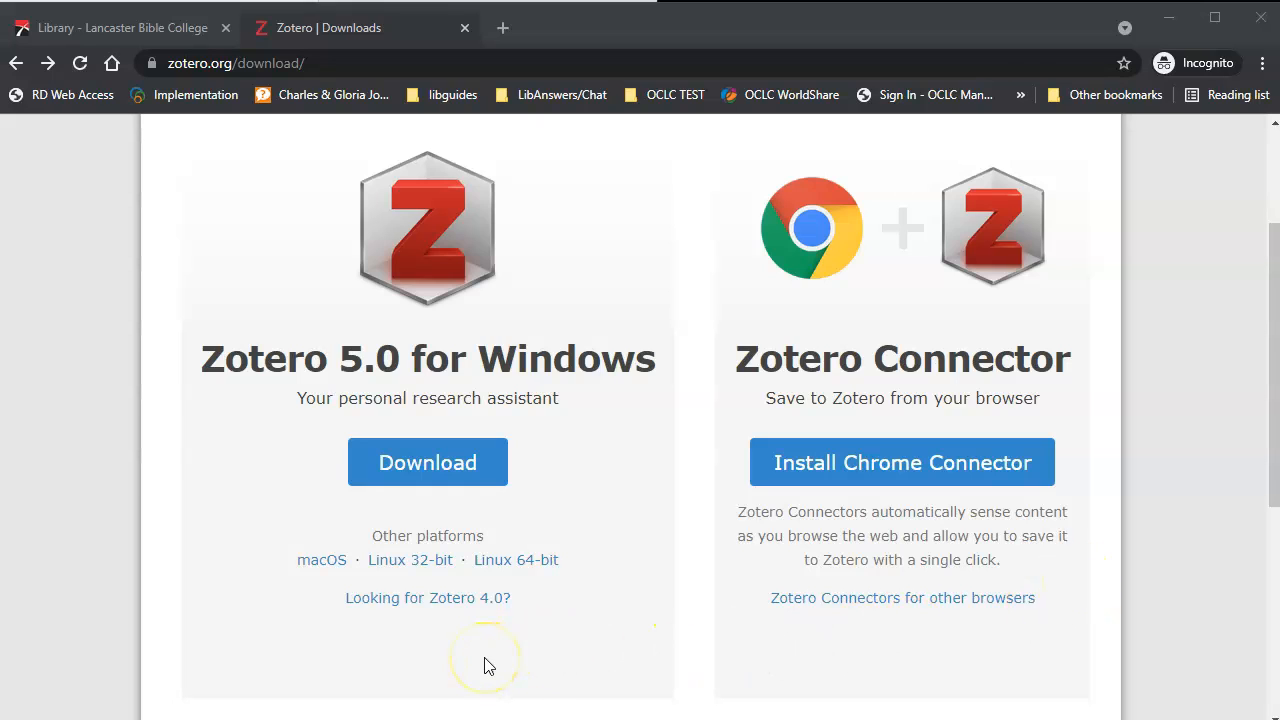
mouse_move(490, 628)
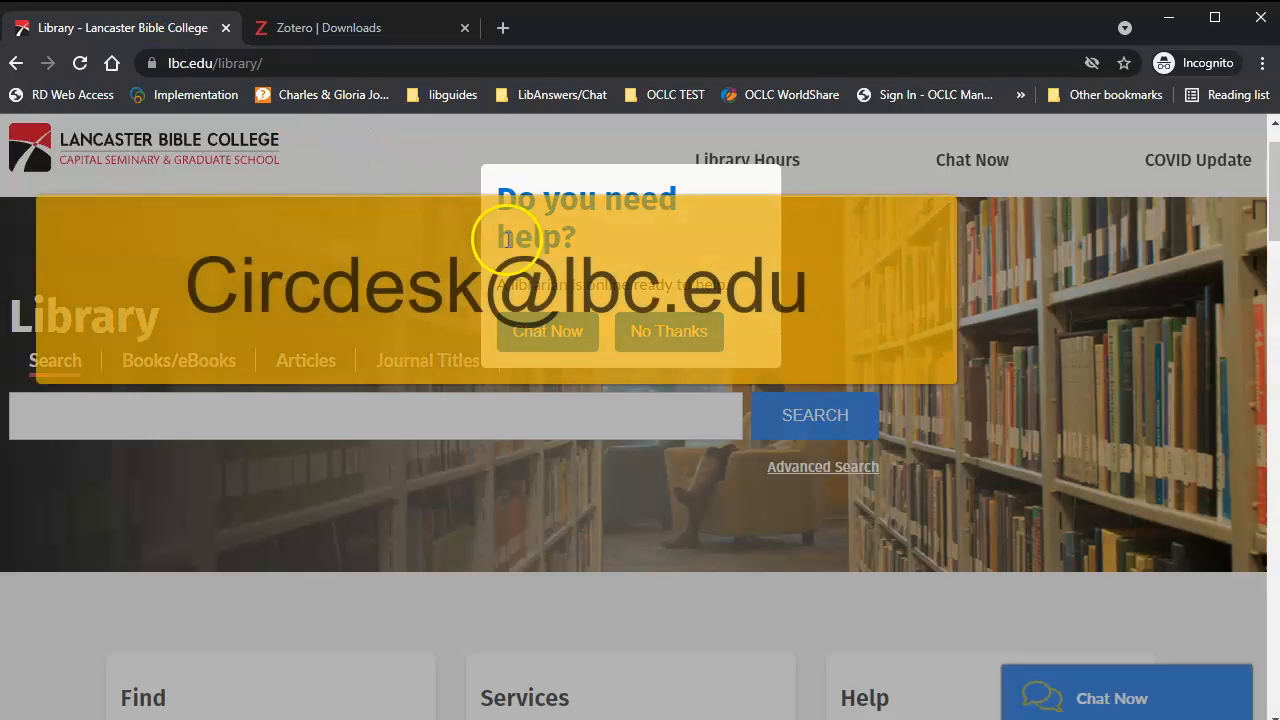
Decline the librarian help offer on the library homepage and scroll to its Help contact options.
click(668, 332)
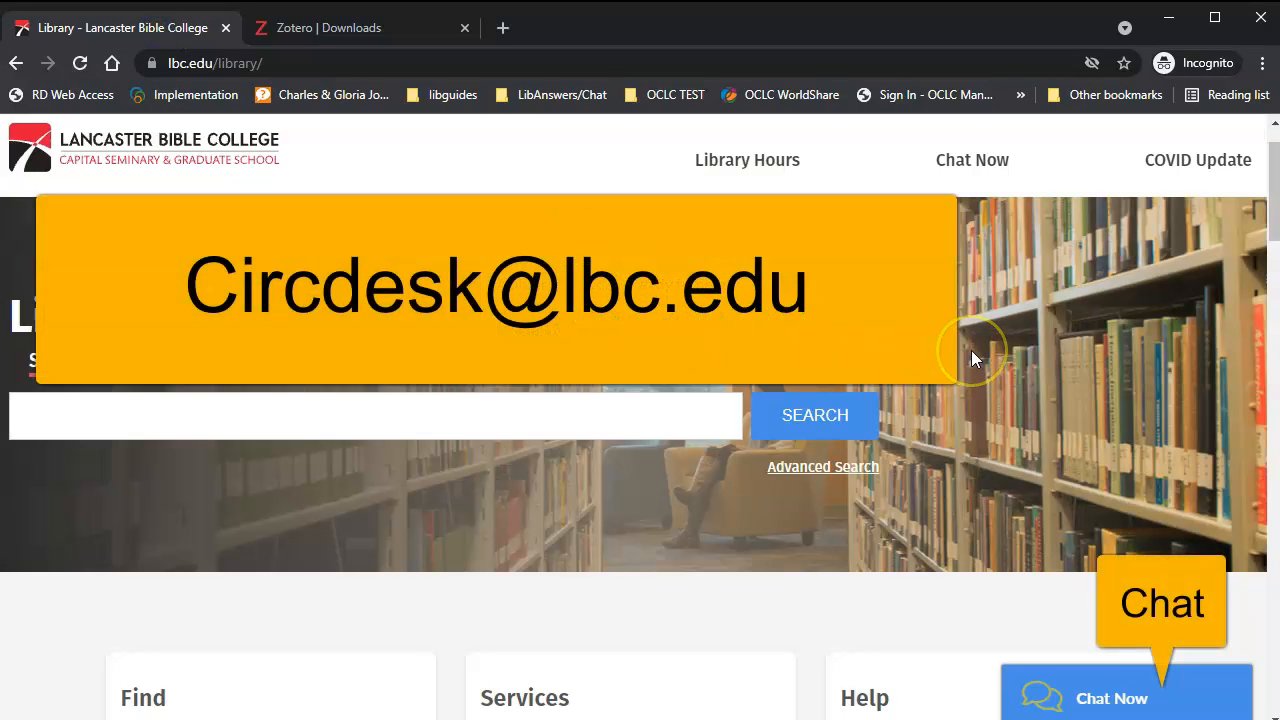
scroll(down, 3)
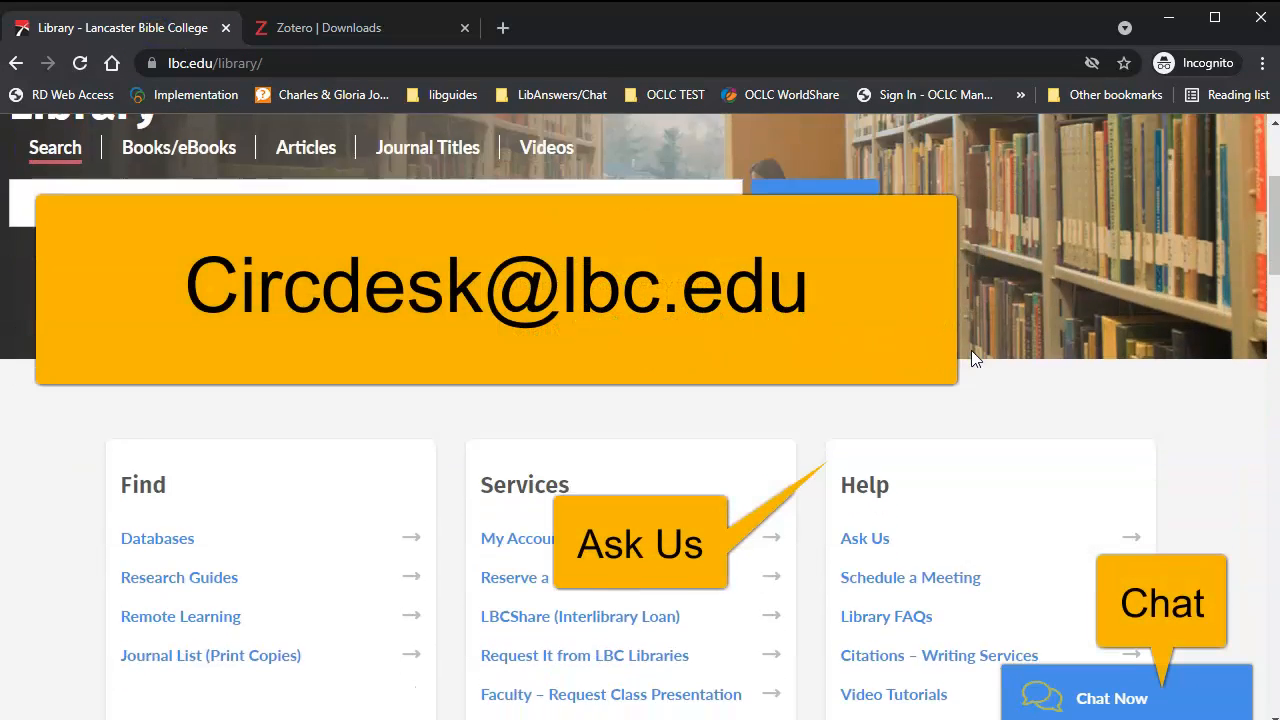